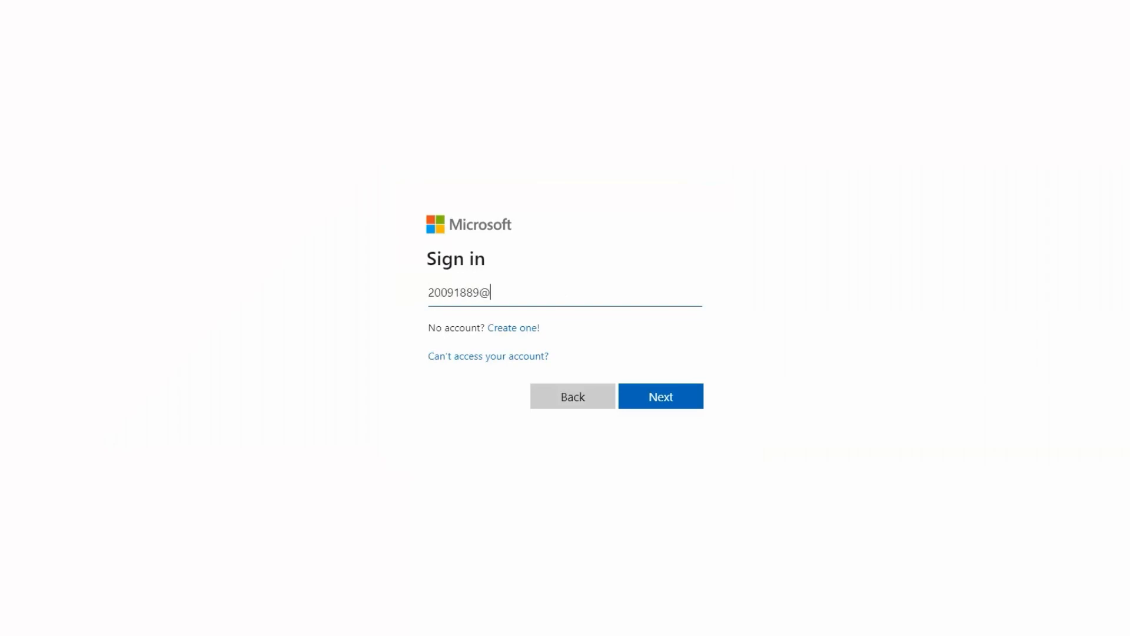
Complete the email domain 'tafe.wa.', enter the password and sign in to the college account
type("tafe.wa.edu.au")
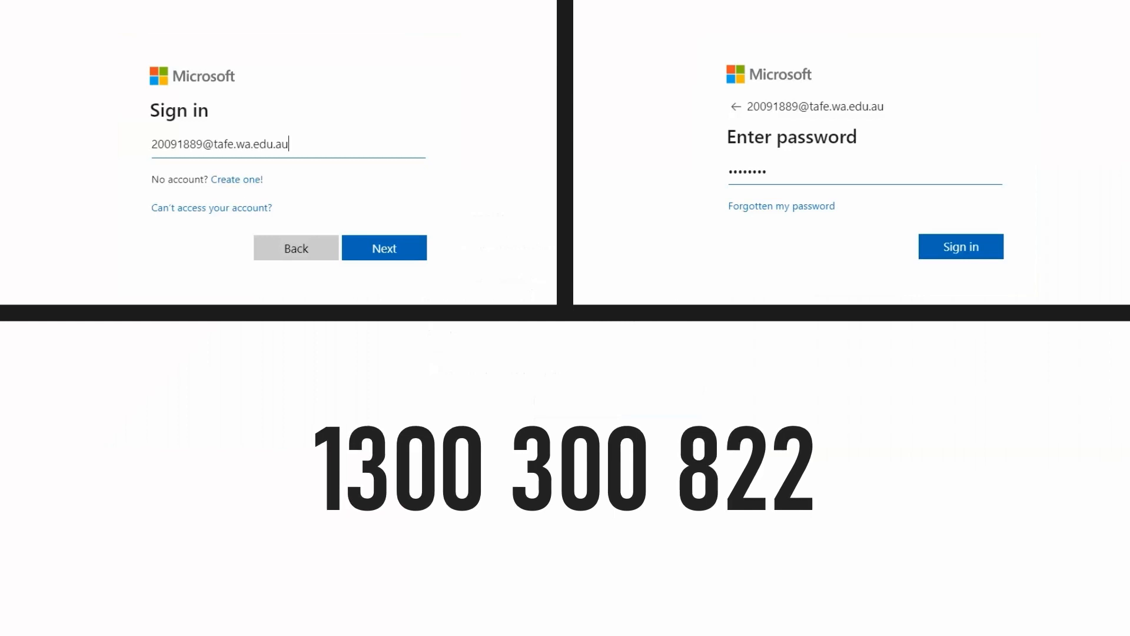
left_click(961, 246)
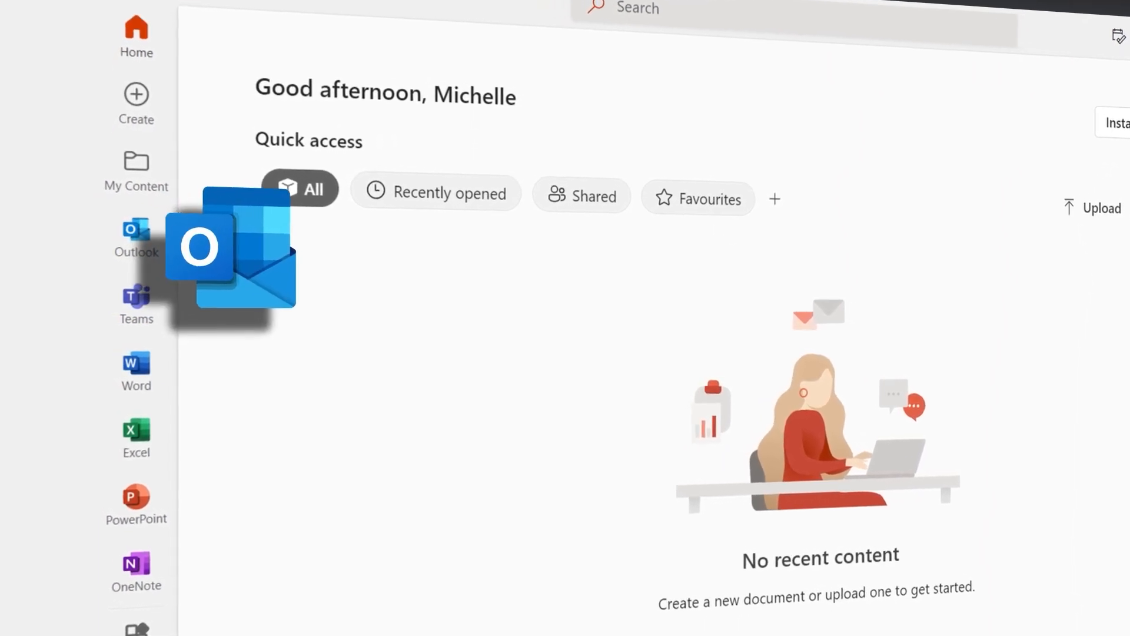
Launch Outlook from the Microsoft 365 home page app bar
left_click(136, 238)
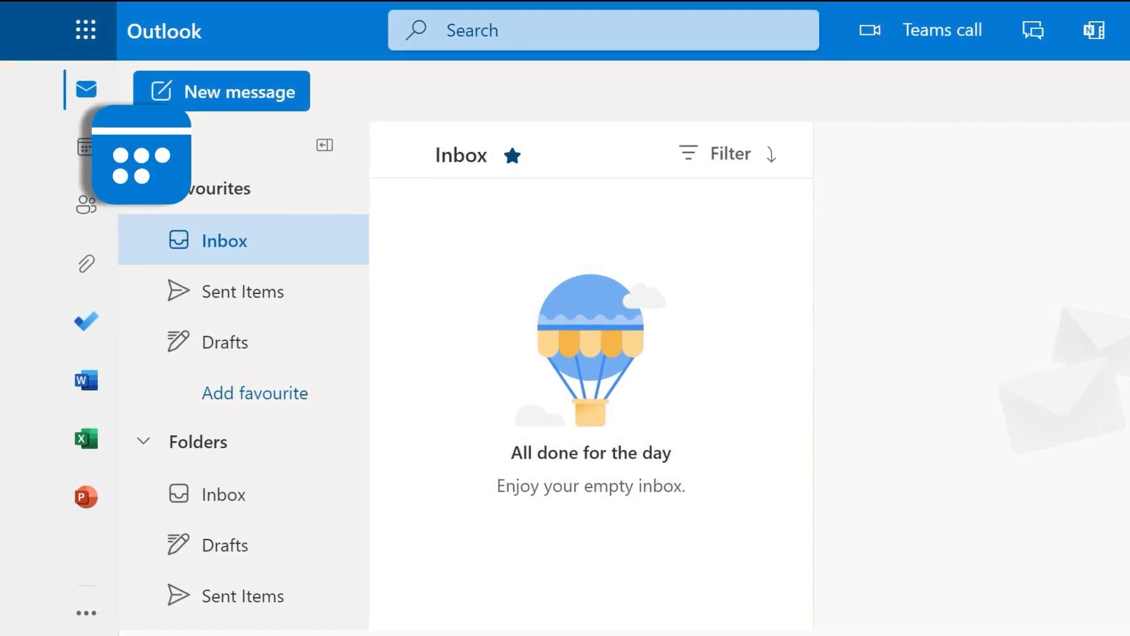
Switch from the mail inbox to the calendar showing May 2022 classes
left_click(86, 150)
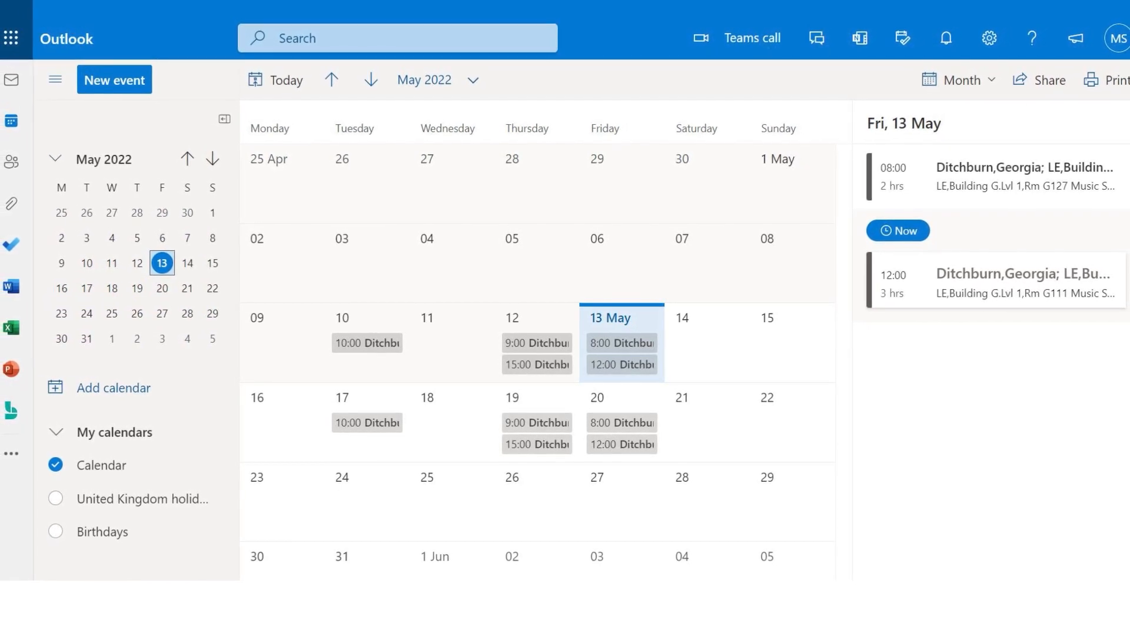
left_click(951, 83)
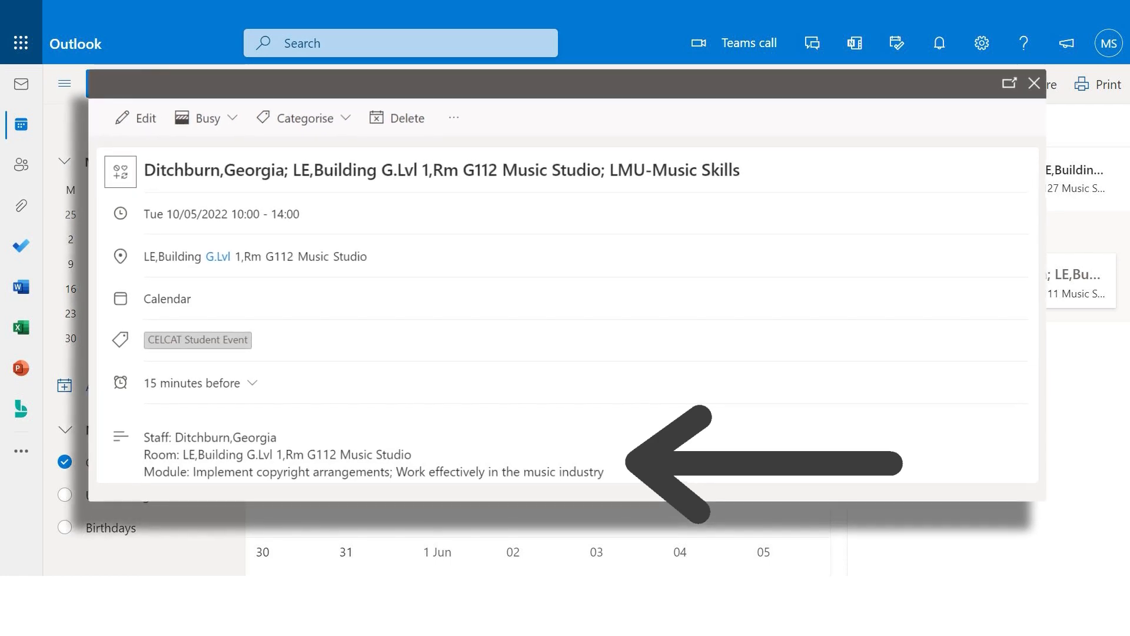
left_click(1033, 82)
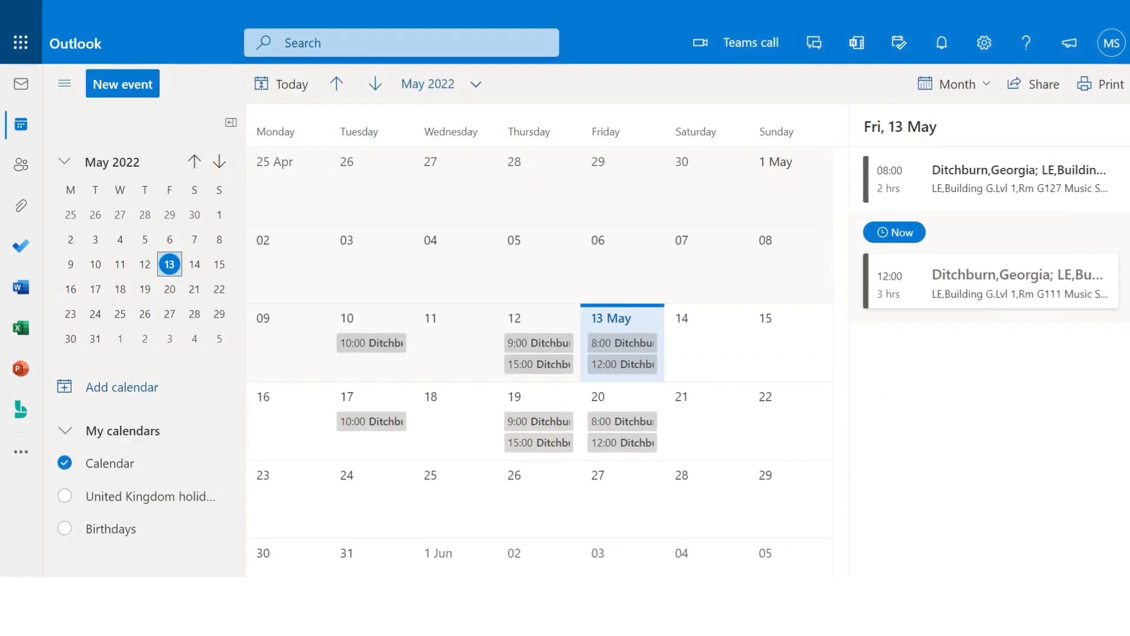